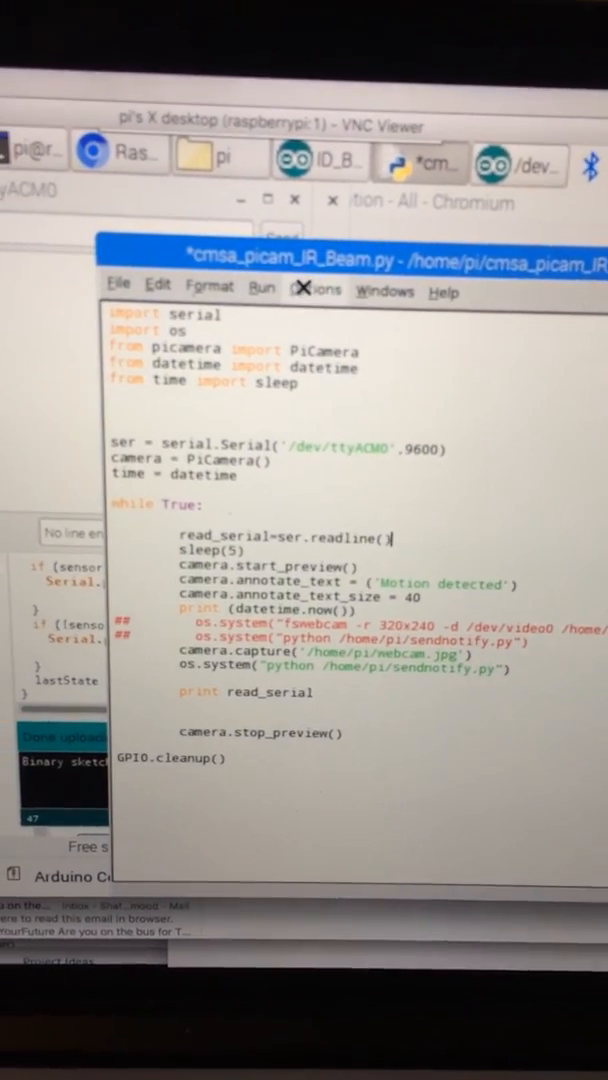
# Run cmsa_picam_IR_Beam.py via Run Module, confirming the save prompt so the script starts.
pyautogui.click(260, 288)
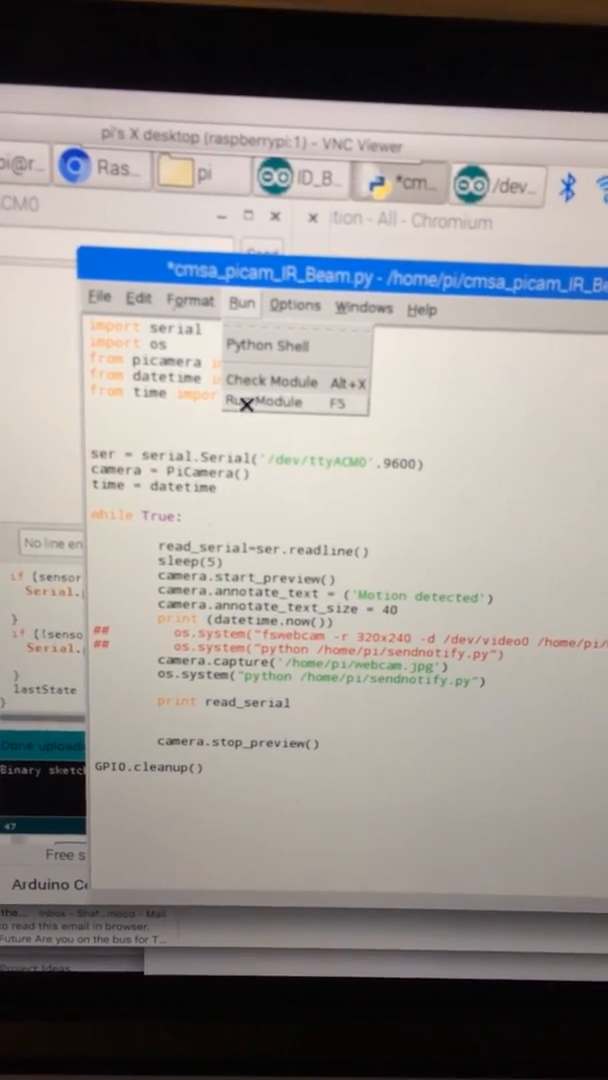
pyautogui.click(260, 402)
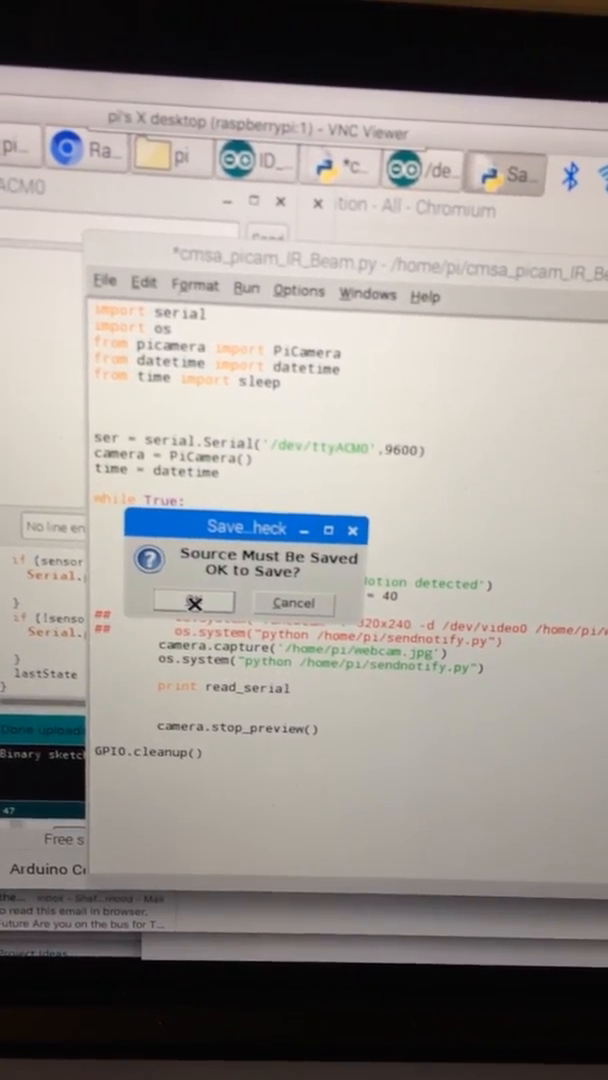
pyautogui.click(196, 604)
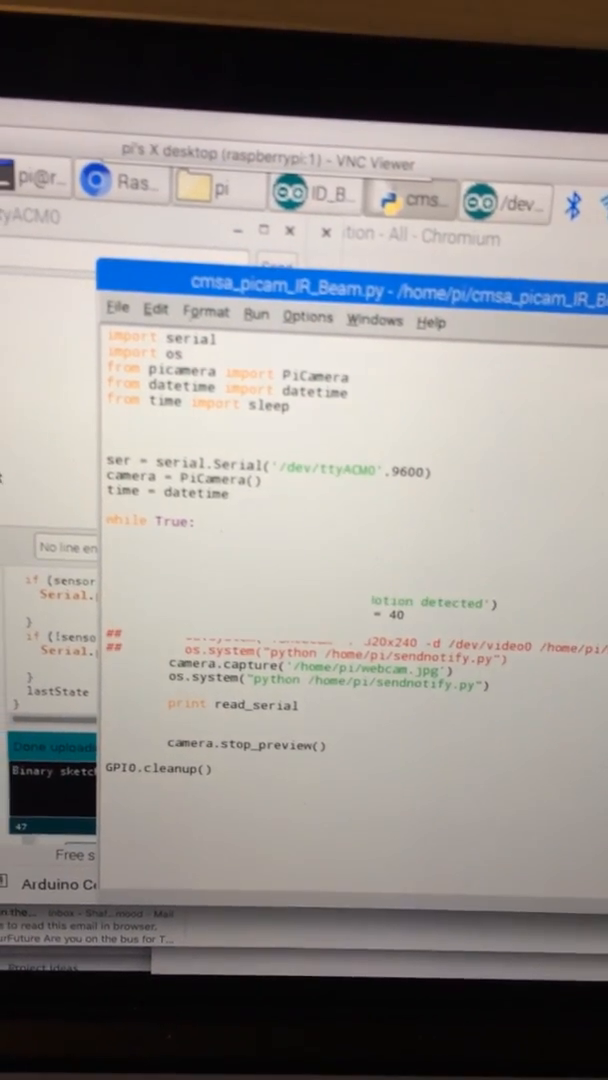